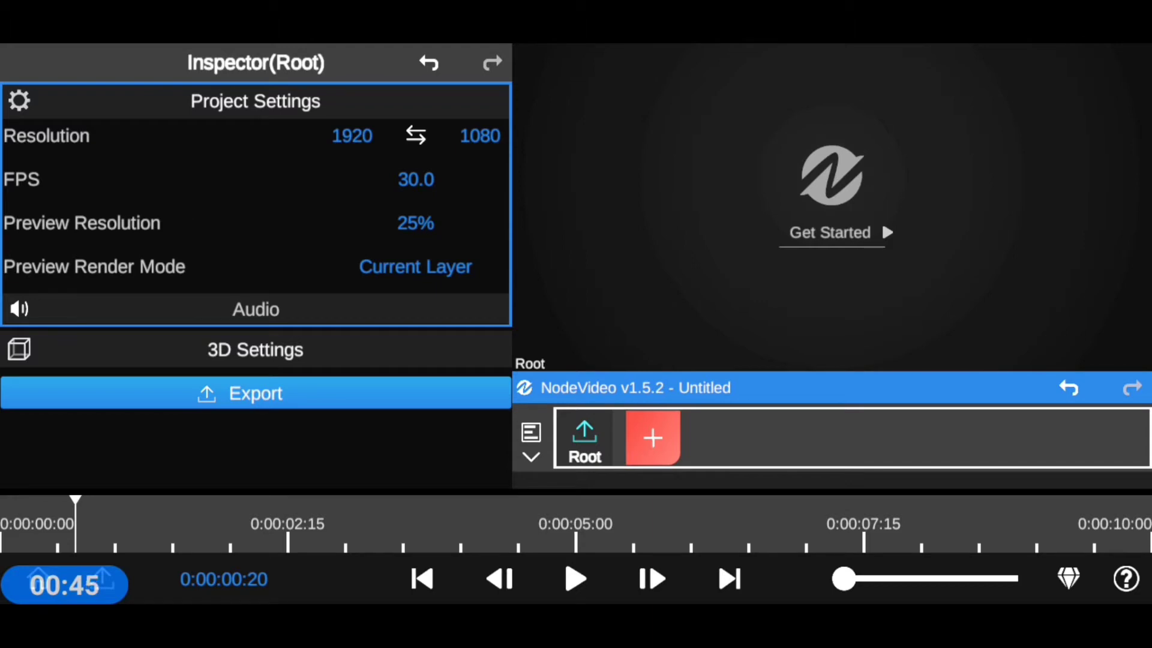
Step: Apply the Bounce animation type to the SUBSCRIBE NODE TUTORIAL text and play the preview
{"action": "left_click", "coordinate": [653, 438]}
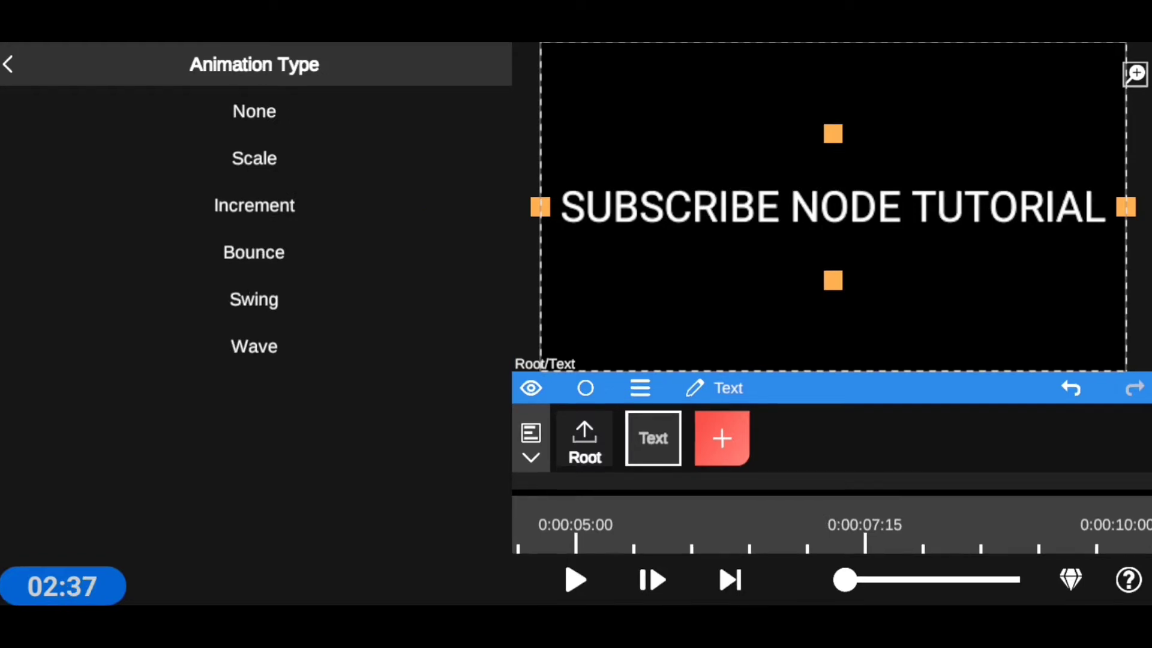
{"action": "left_click", "coordinate": [253, 252]}
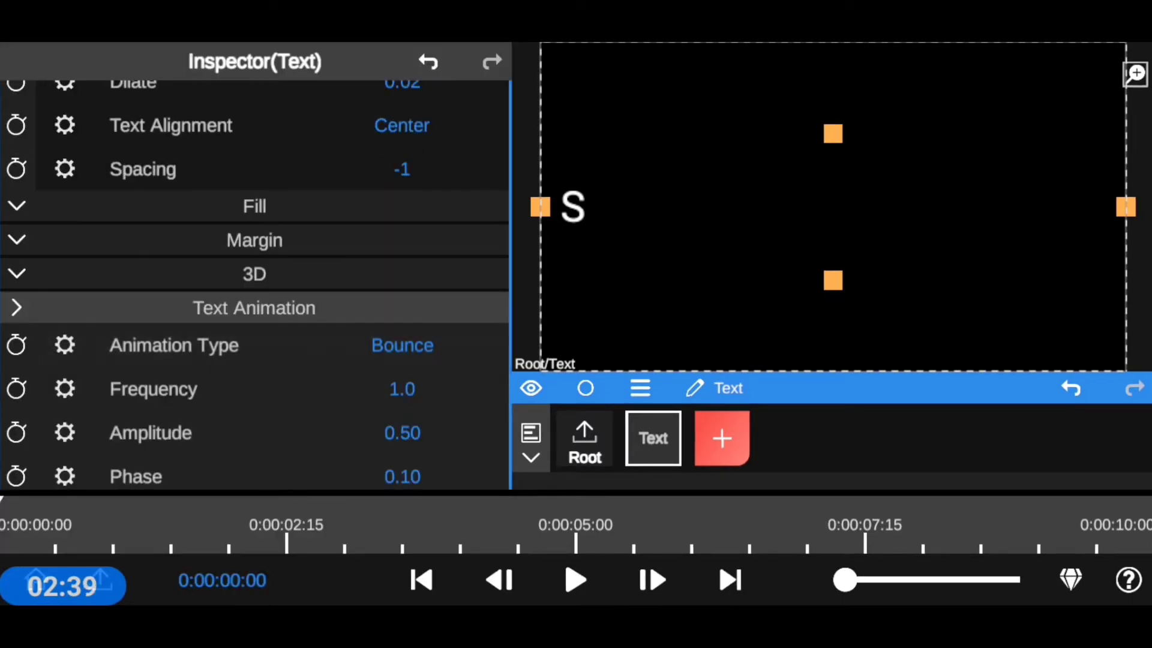
{"action": "left_click", "coordinate": [585, 438]}
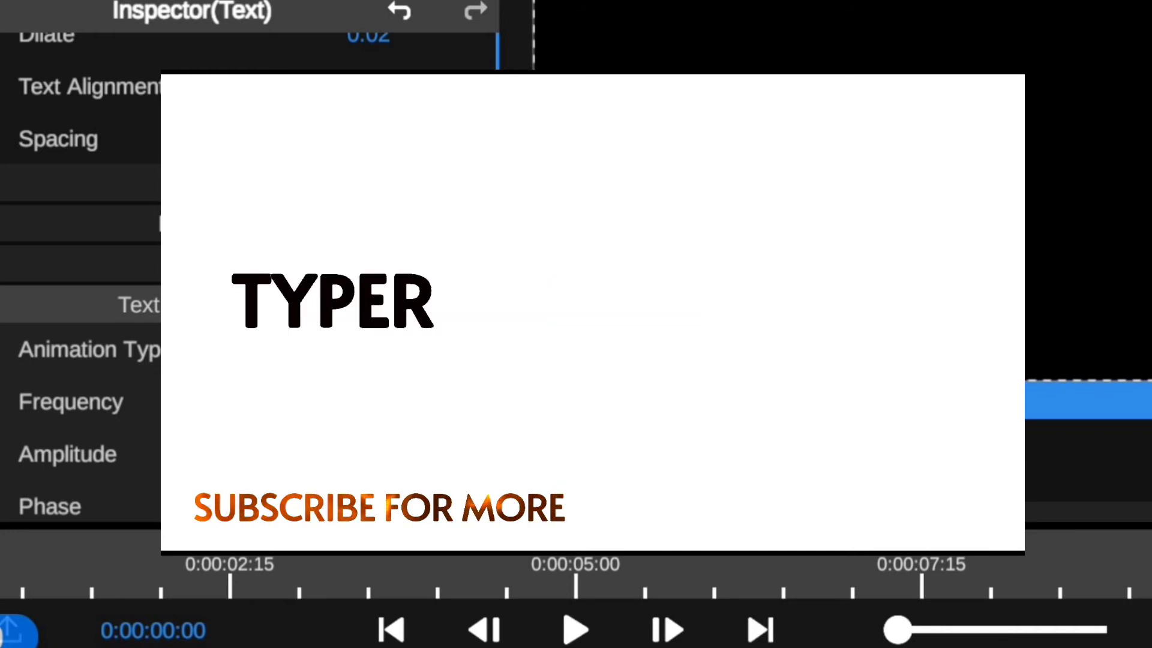
{"action": "left_click", "coordinate": [575, 629]}
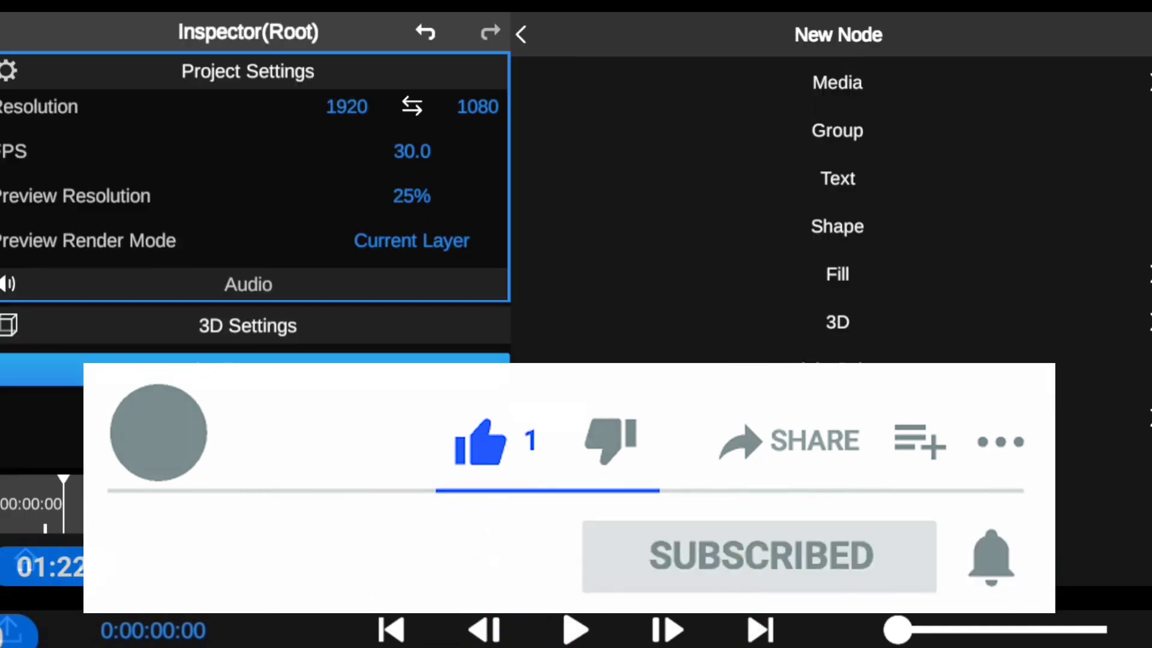
Step: Add a text layer 'SUBSCRIBE FOR MORE', set its animation type to Wave and play the preview
{"action": "left_click", "coordinate": [836, 178]}
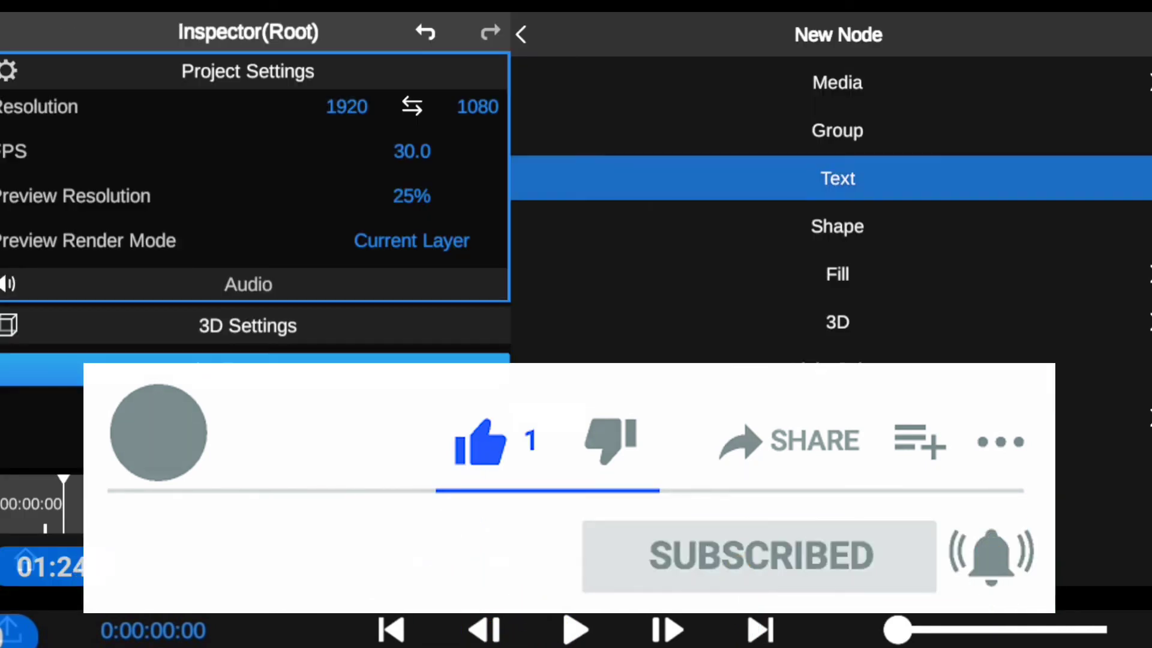
{"action": "left_click", "coordinate": [836, 177]}
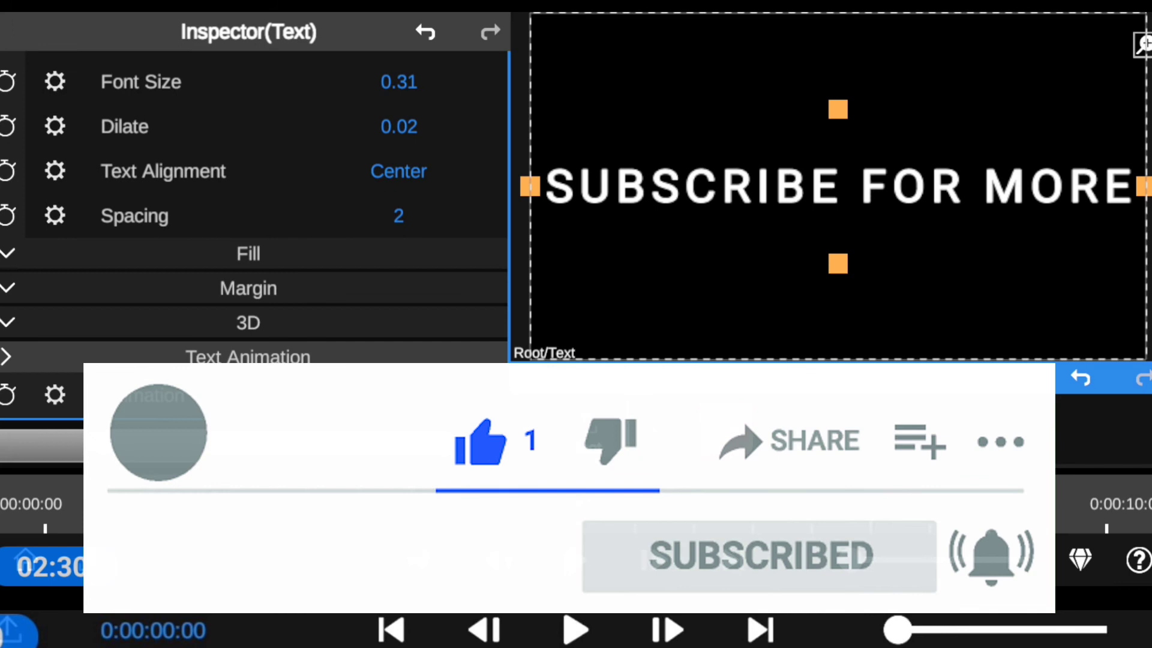
{"action": "left_click", "coordinate": [248, 358]}
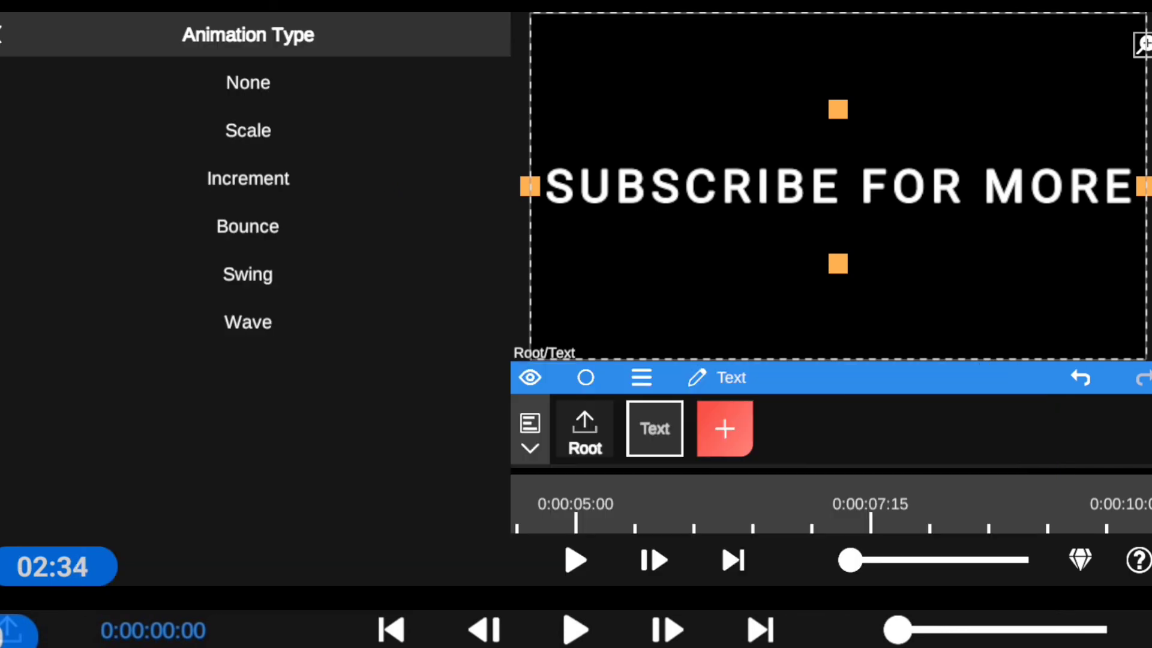
{"action": "left_click", "coordinate": [247, 321]}
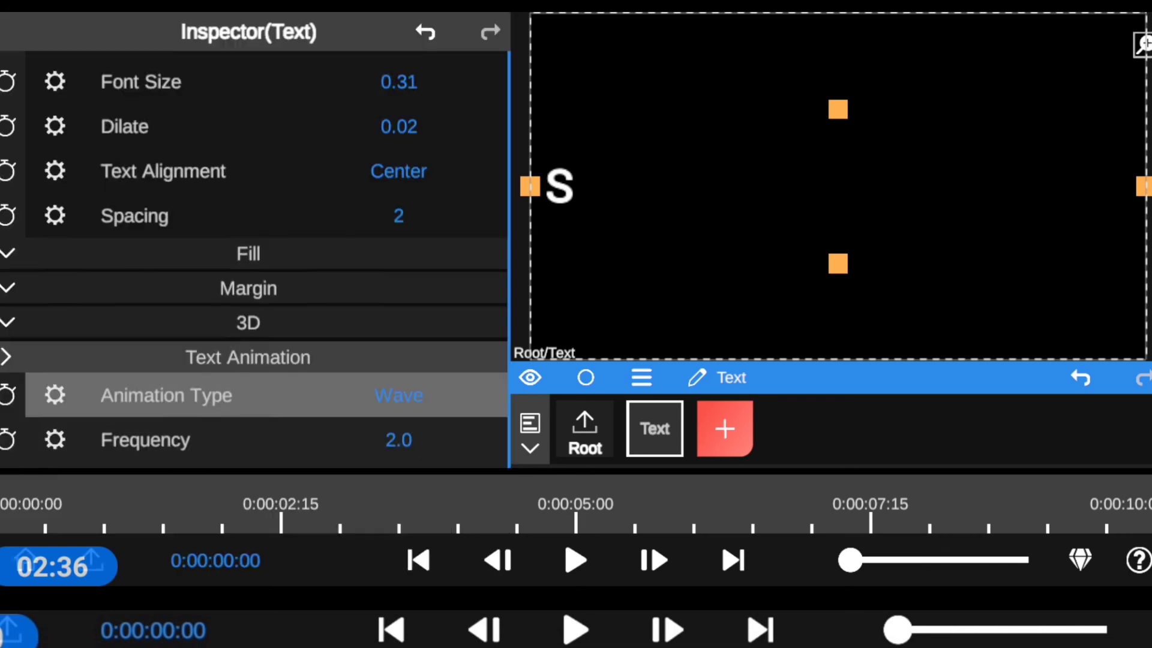
{"action": "left_click", "coordinate": [575, 560]}
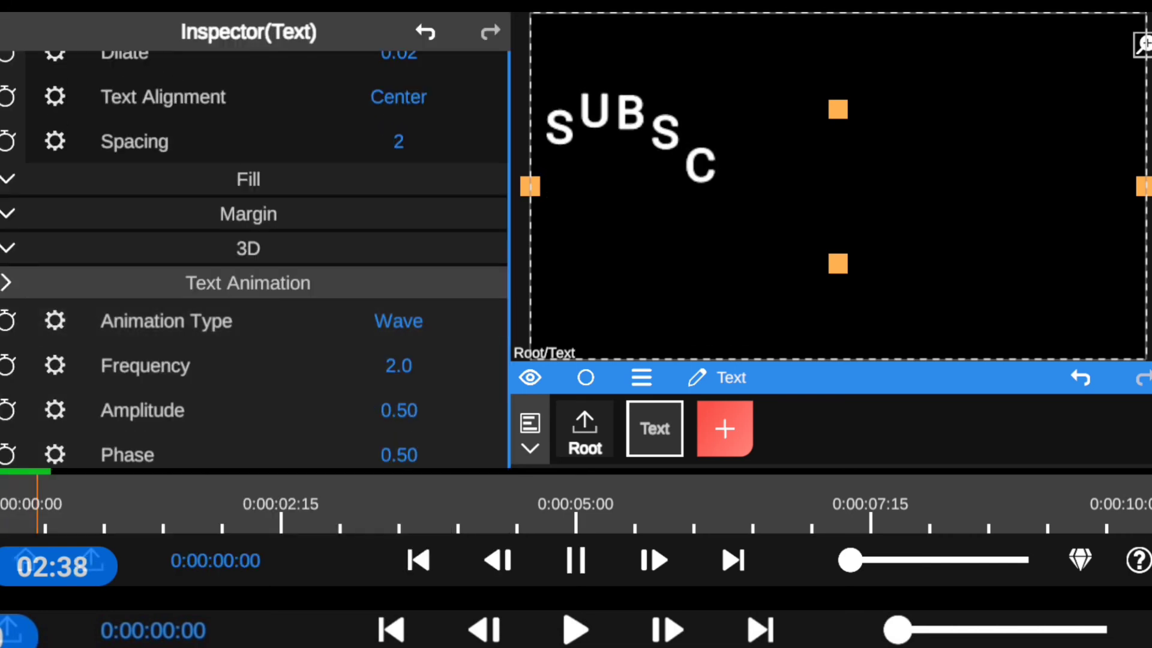